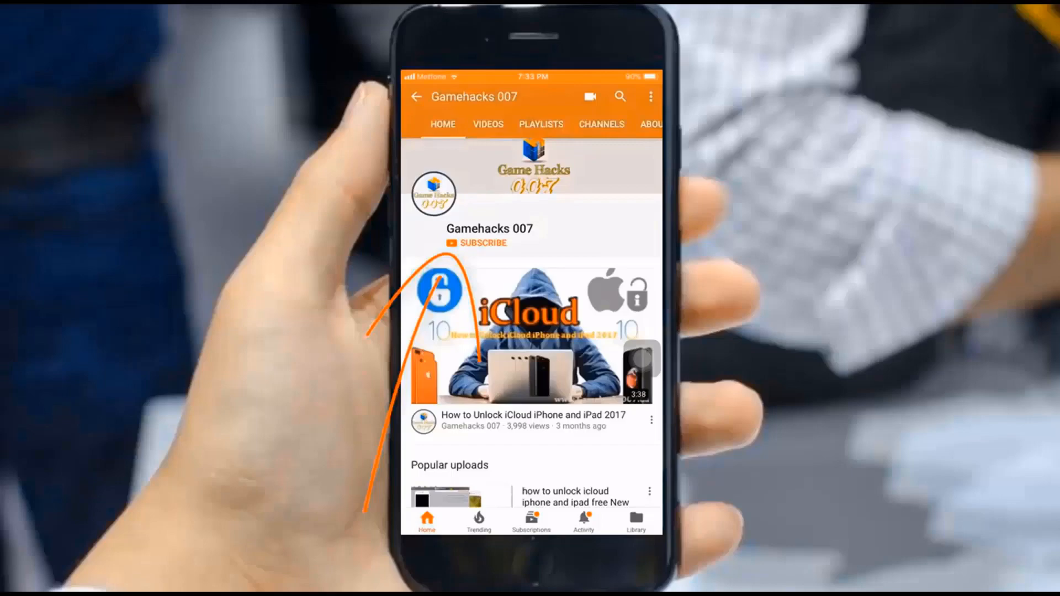
Choose the Unlock Apple ID mode from LockWiper's home screen.
click(475, 243)
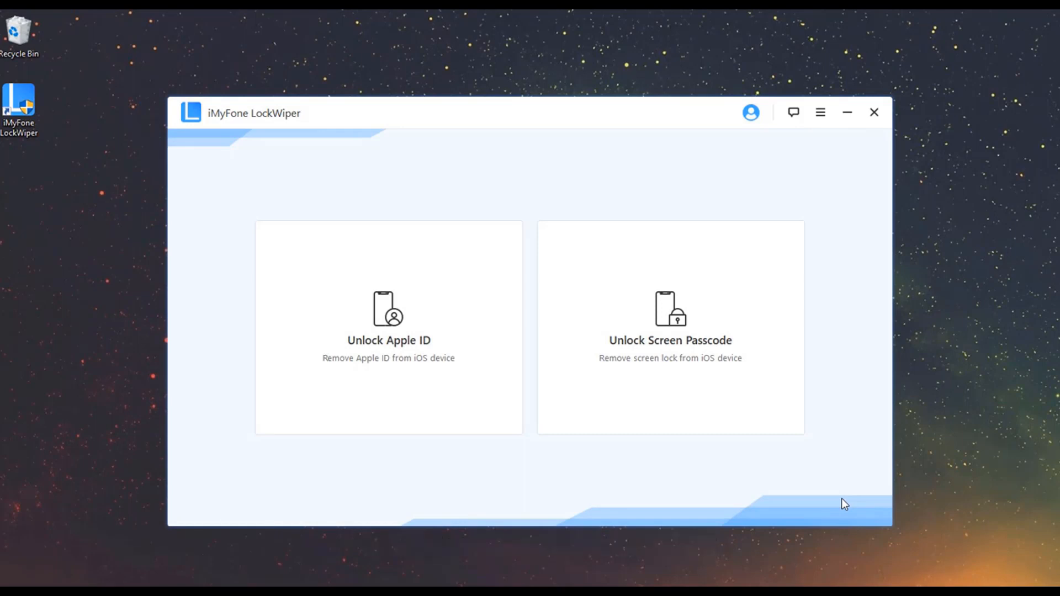
mouse_move(633, 435)
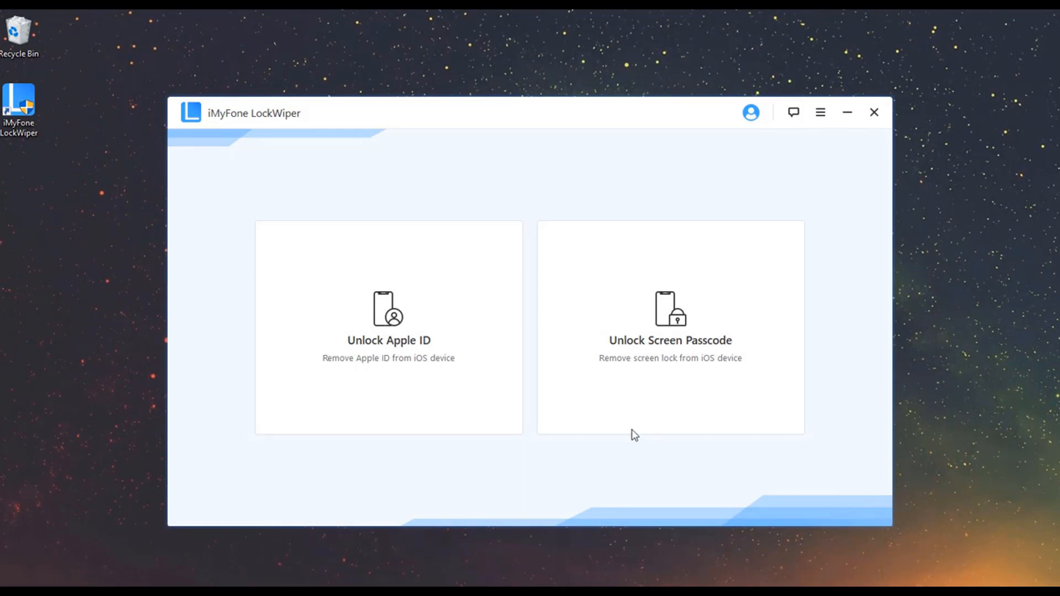
click(388, 327)
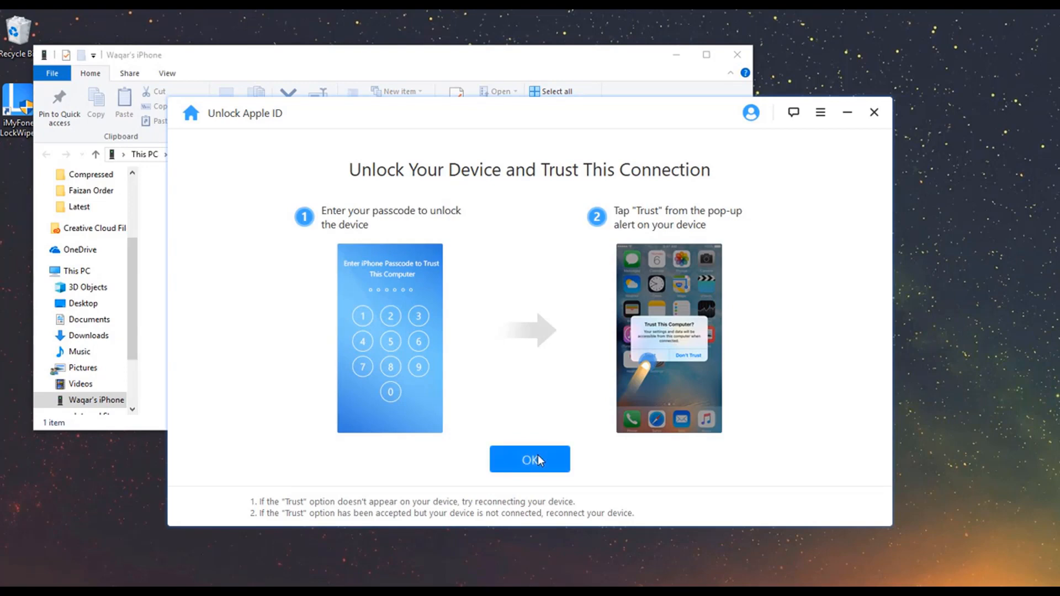
Confirm the iPhone is trusted and start removing its Apple ID and iCloud account.
click(529, 459)
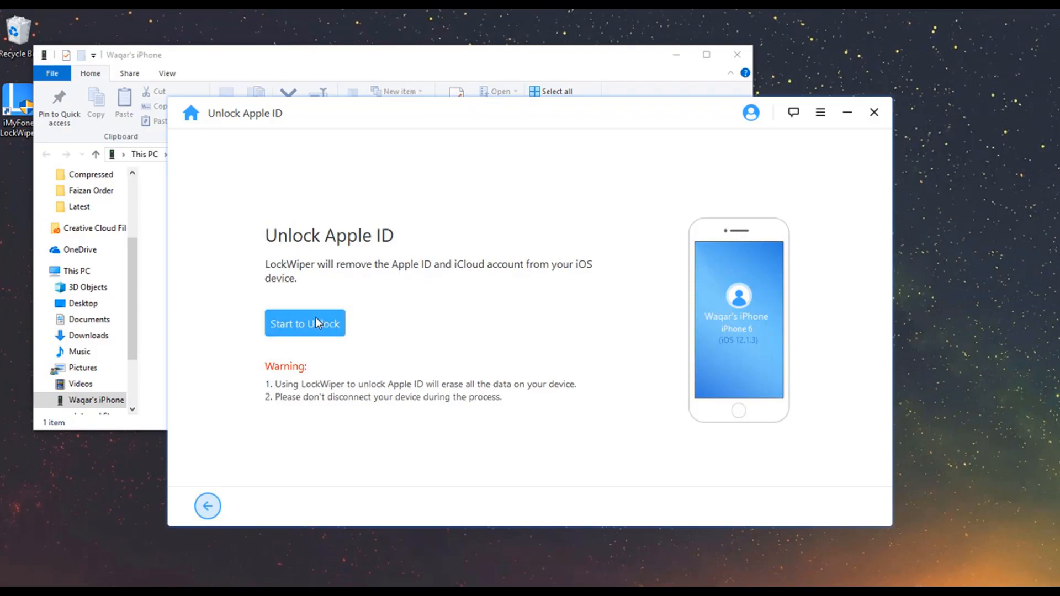
click(304, 323)
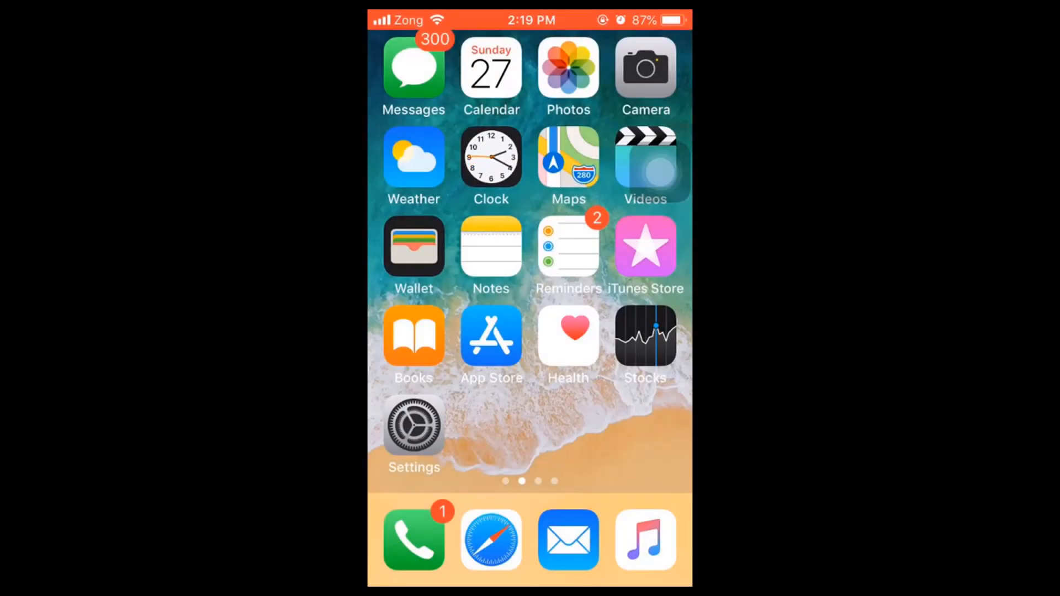
Go into the iPhone's Settings and scroll through the General options.
click(413, 431)
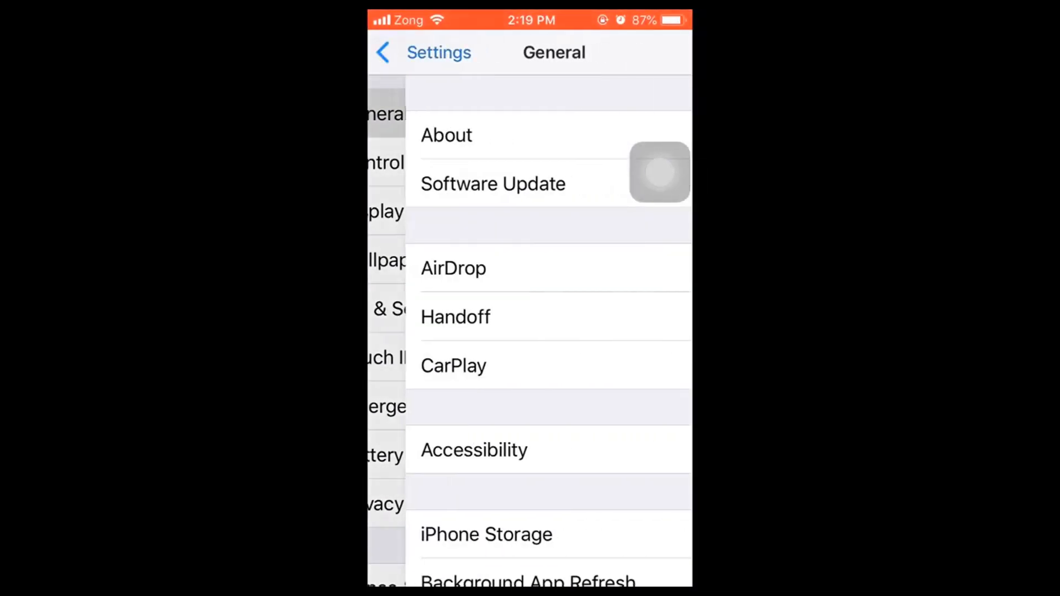
scroll(down, 3)
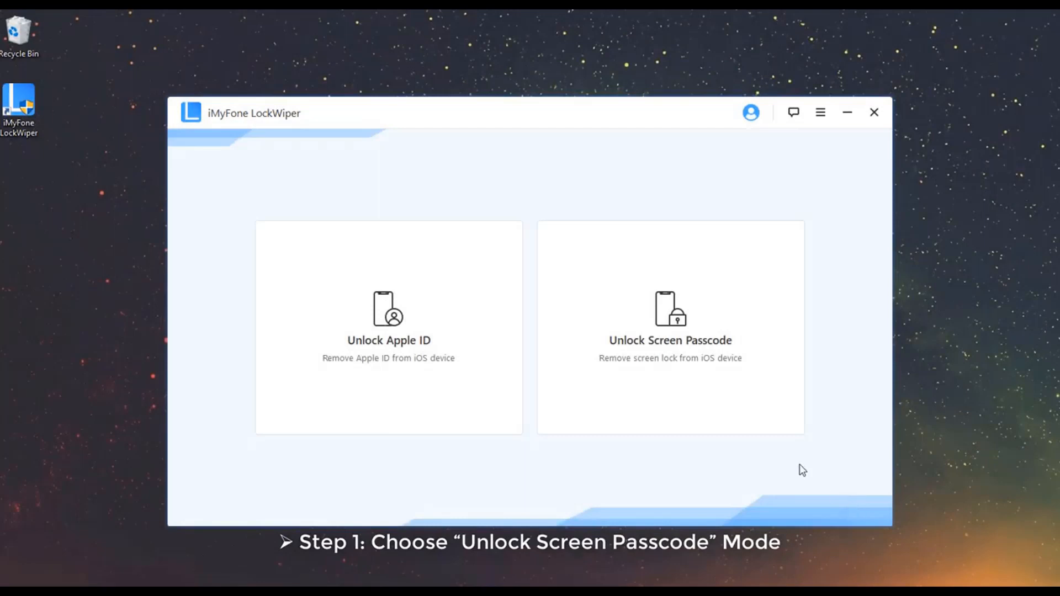
Choose Unlock Screen Passcode, start it and continue past the connect-device step.
click(669, 327)
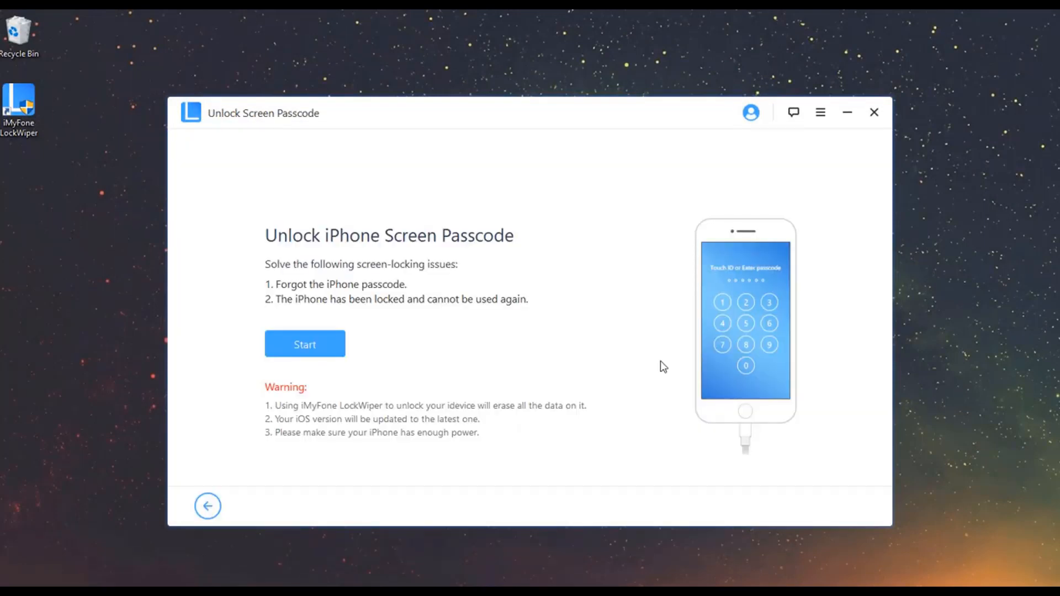
click(305, 344)
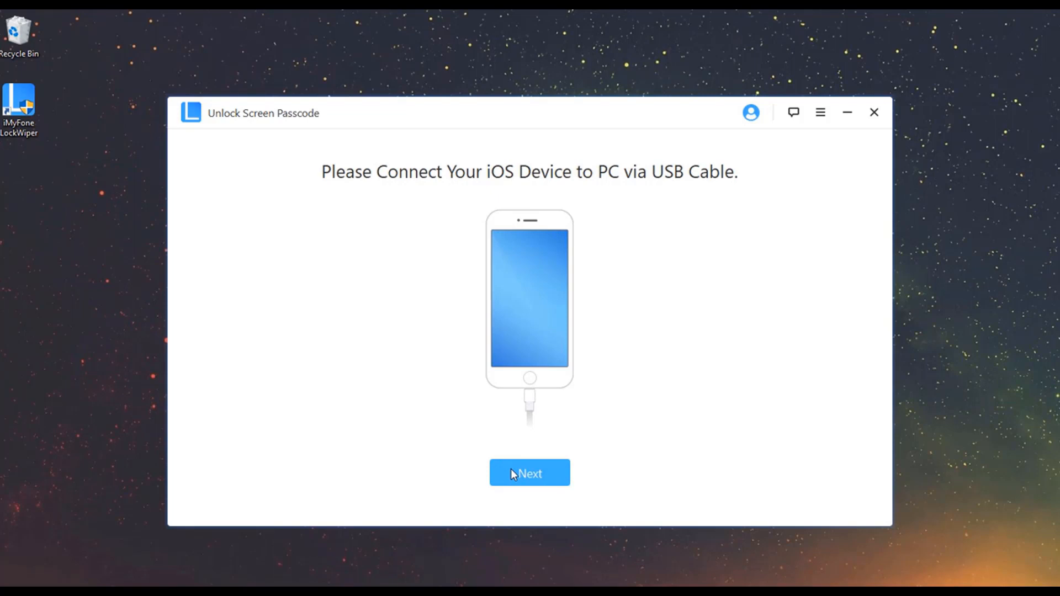
click(529, 472)
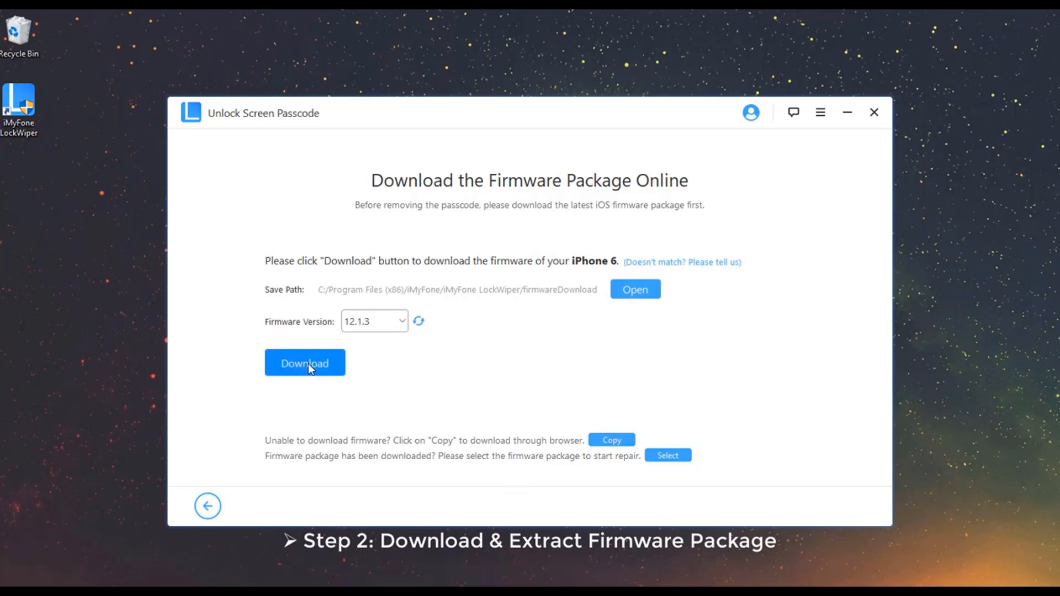
mouse_move(377, 369)
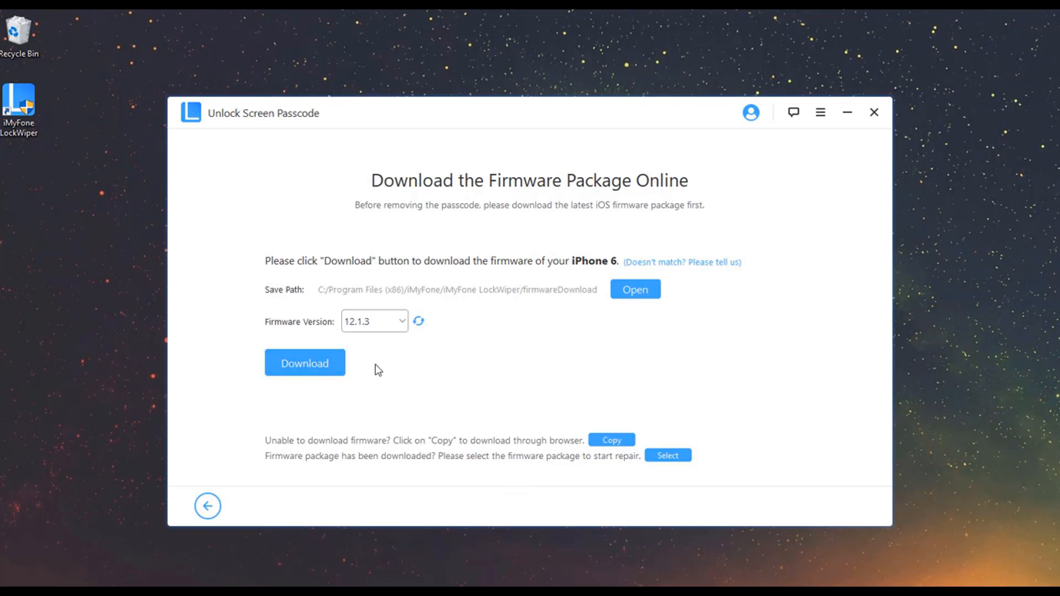
mouse_move(391, 328)
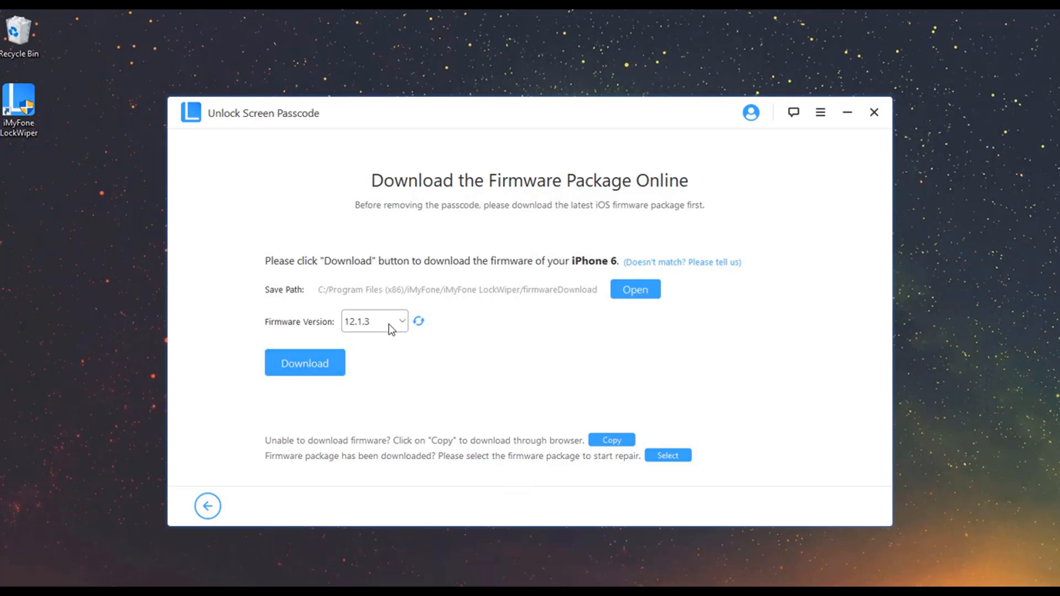
mouse_move(387, 361)
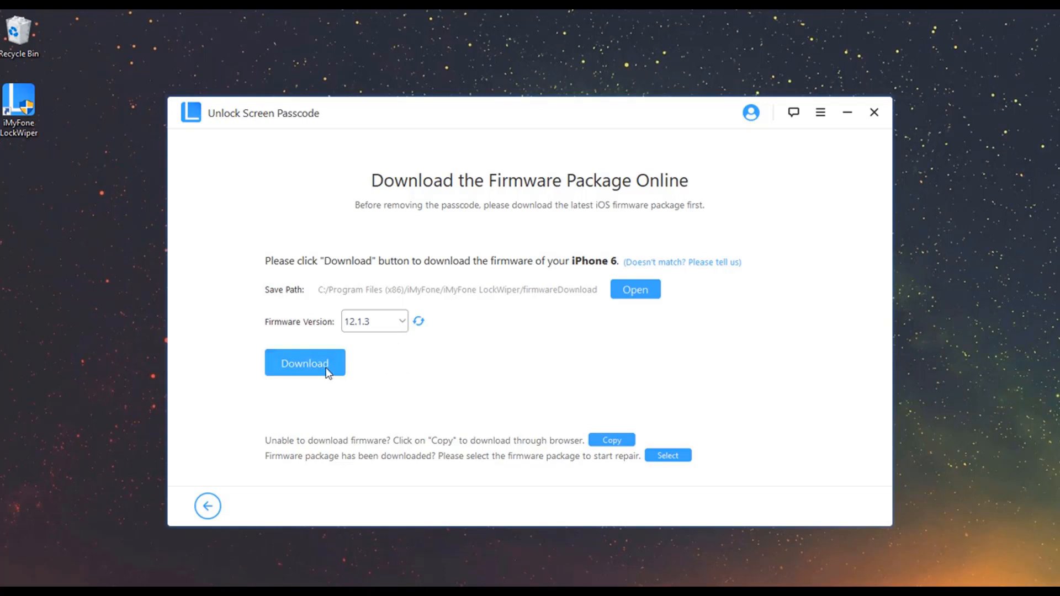
mouse_move(611, 441)
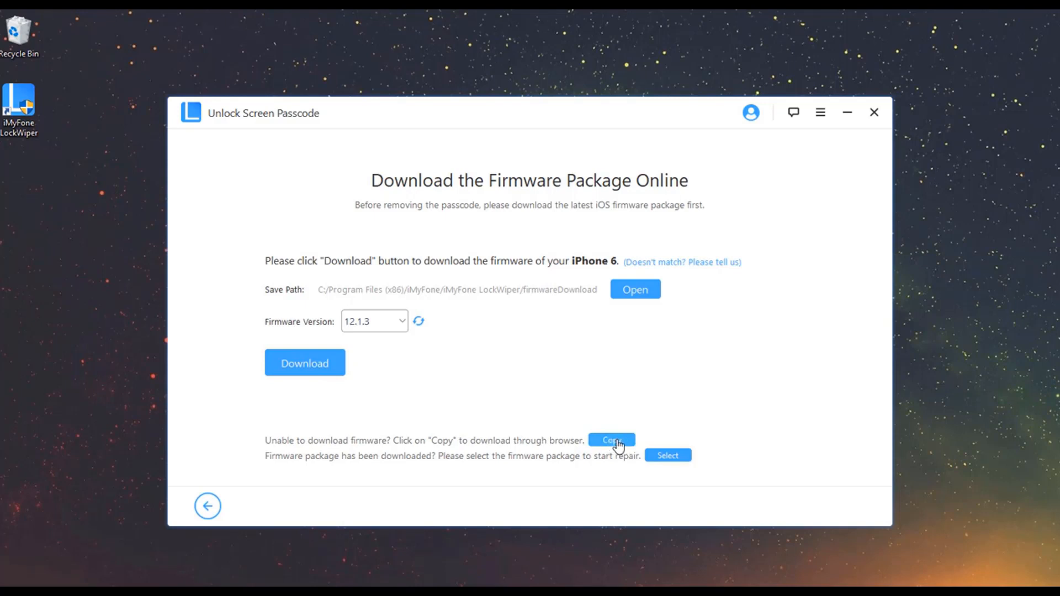
mouse_move(621, 447)
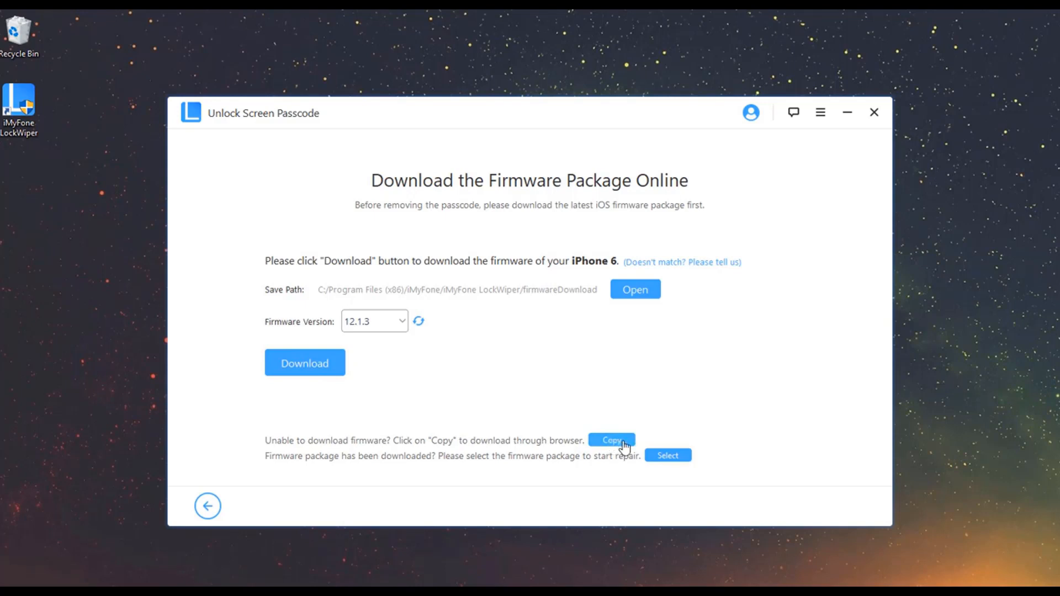
mouse_move(677, 462)
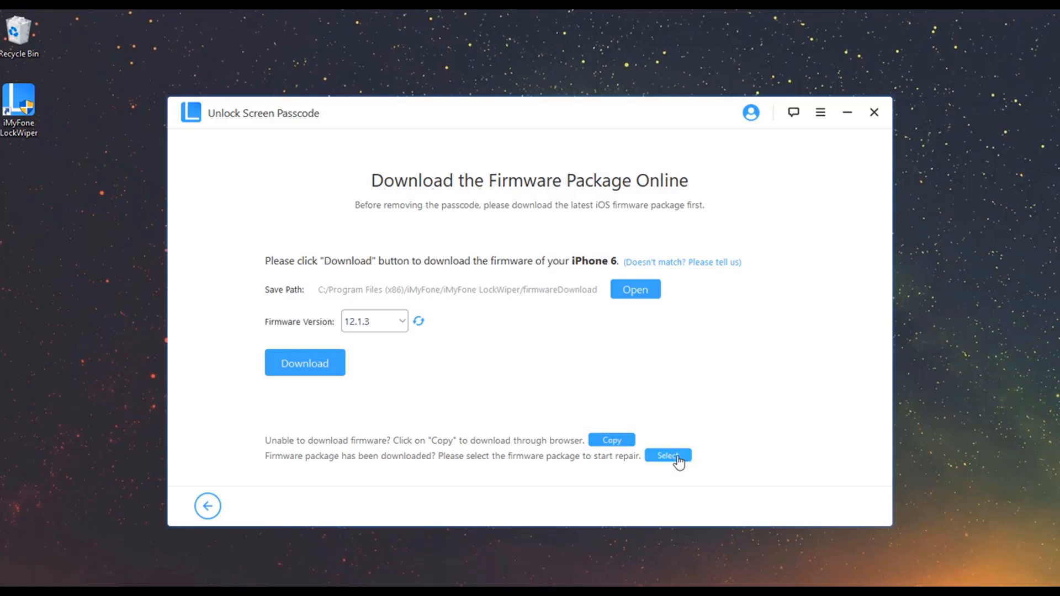
mouse_move(672, 462)
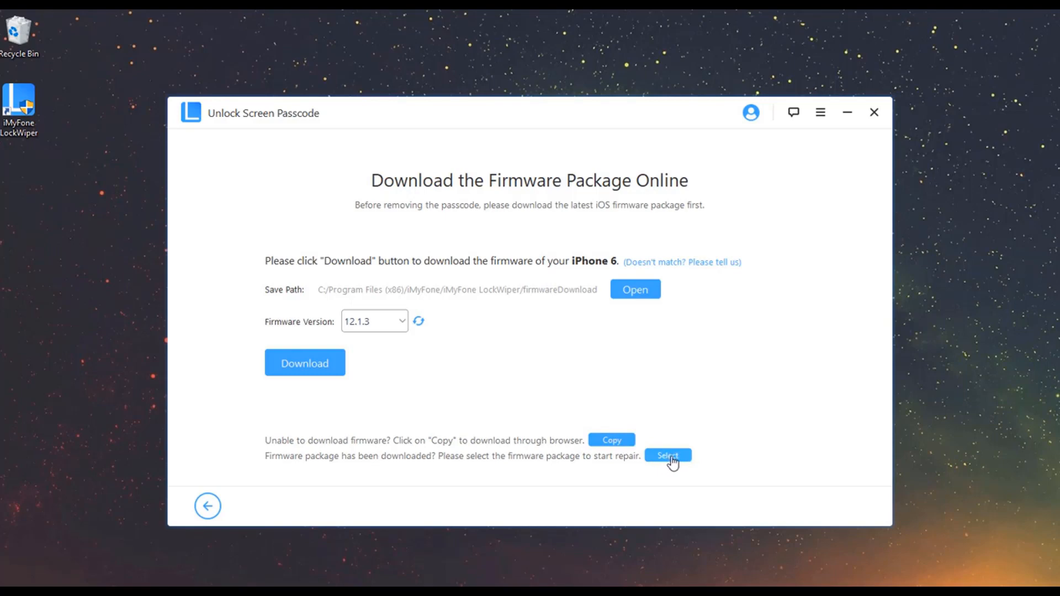
Select the already downloaded iOS 12.1.3 firmware package for the iPhone 6.
click(667, 454)
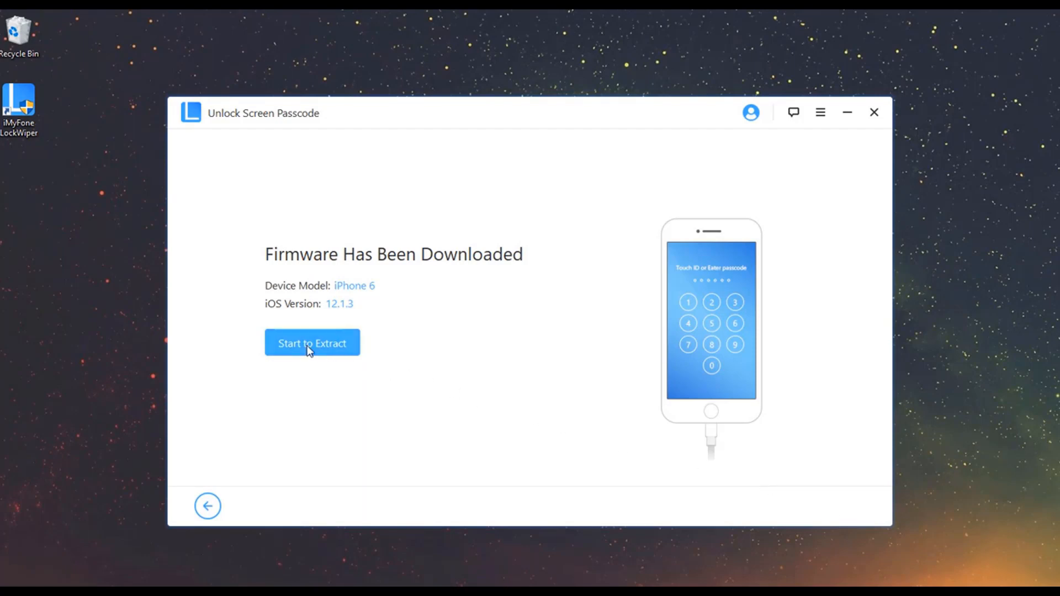
Extract the firmware, start the unlock and enter 000000 in the erase confirmation box.
click(312, 343)
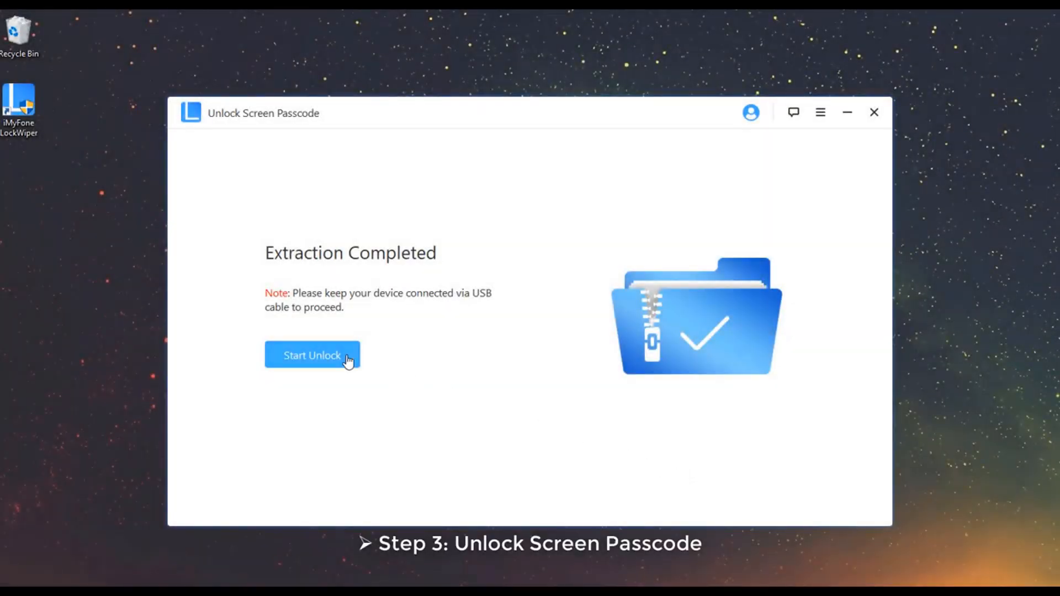
mouse_move(331, 357)
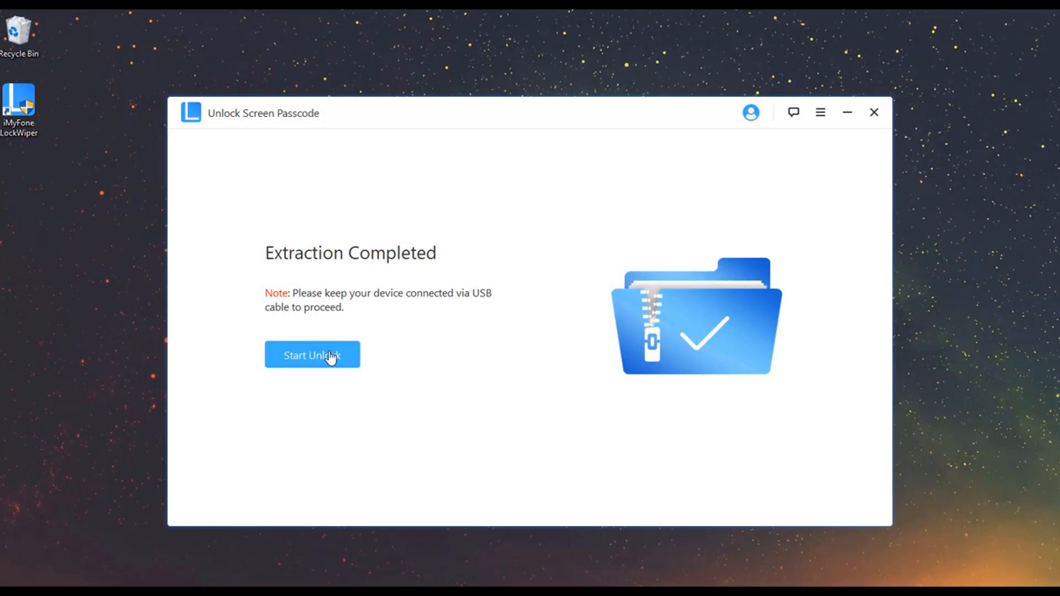
click(312, 355)
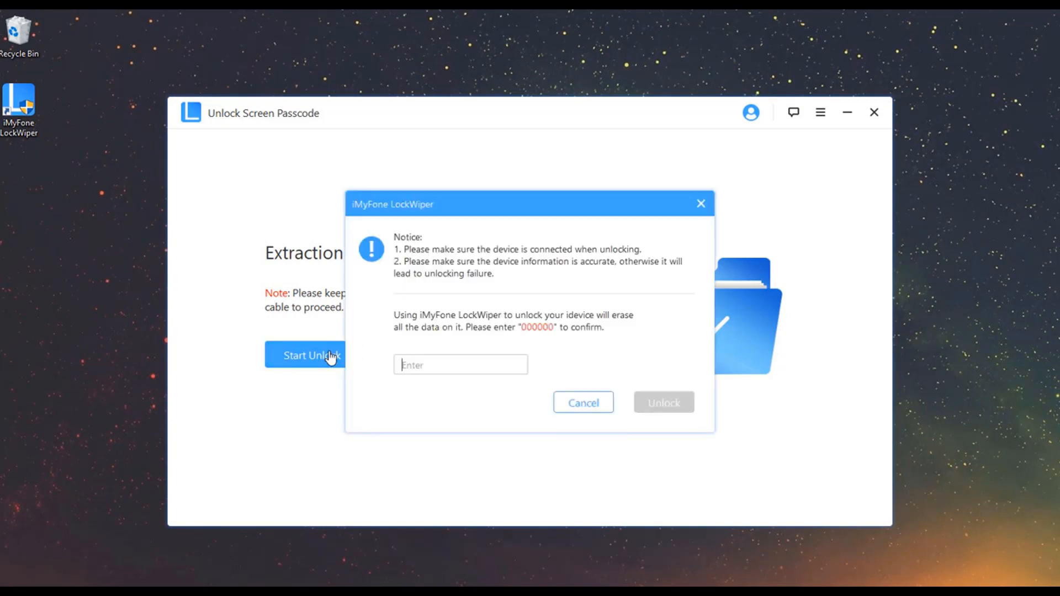
text(00)
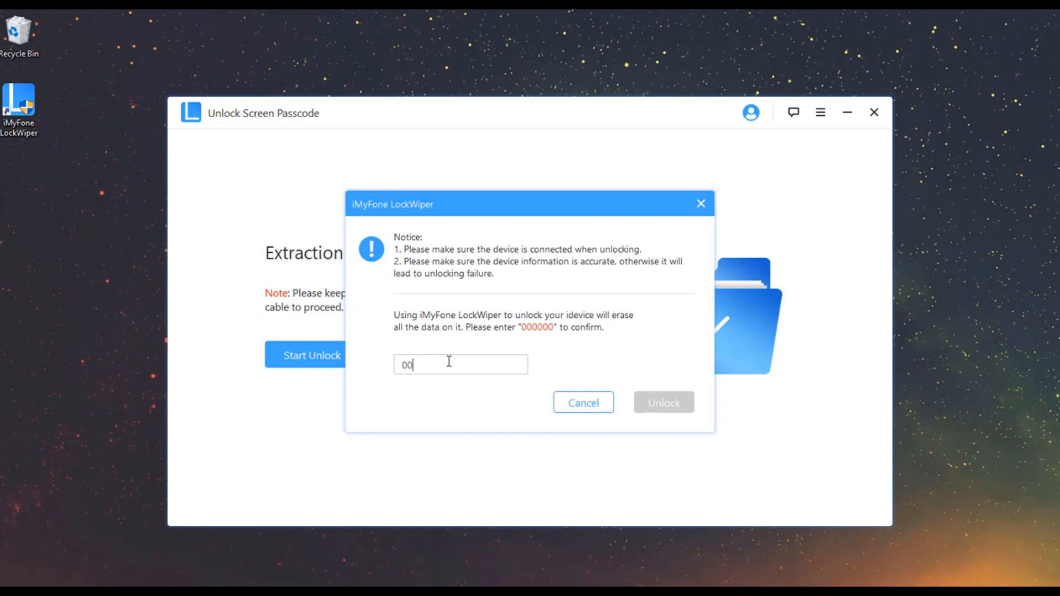
text(0000)
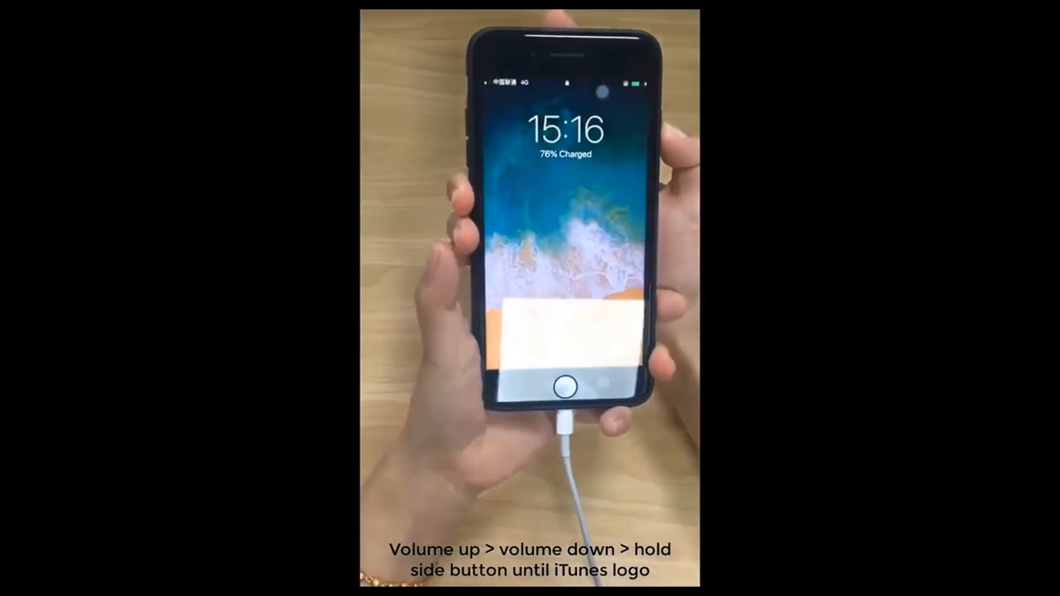
Hold the iPhone's side button to put it into recovery mode for the unlock.
key(power)
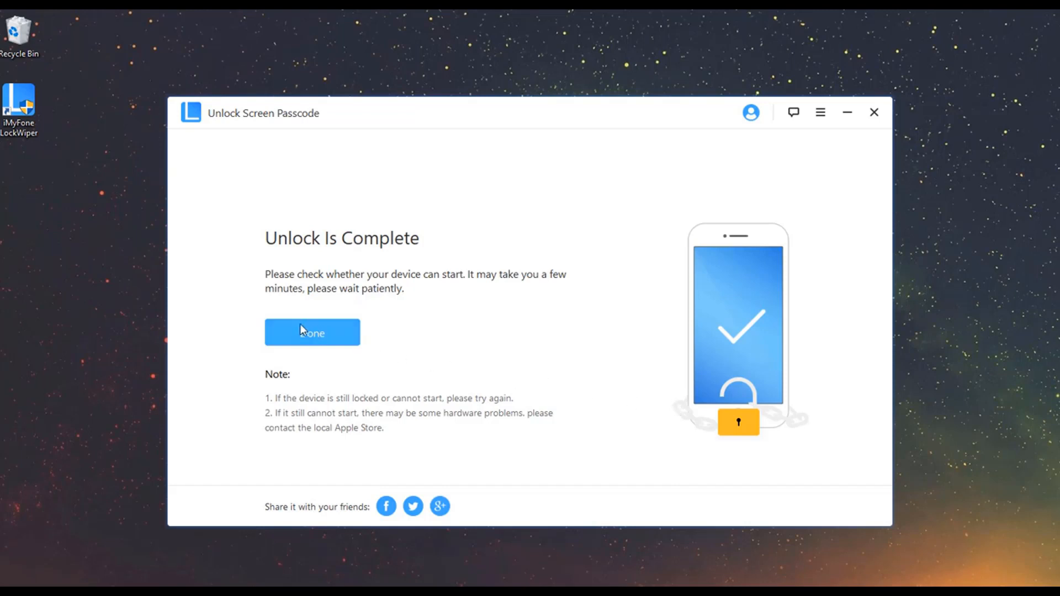
Finish on the Unlock Is Complete screen with Done, returning to the home screen.
click(311, 332)
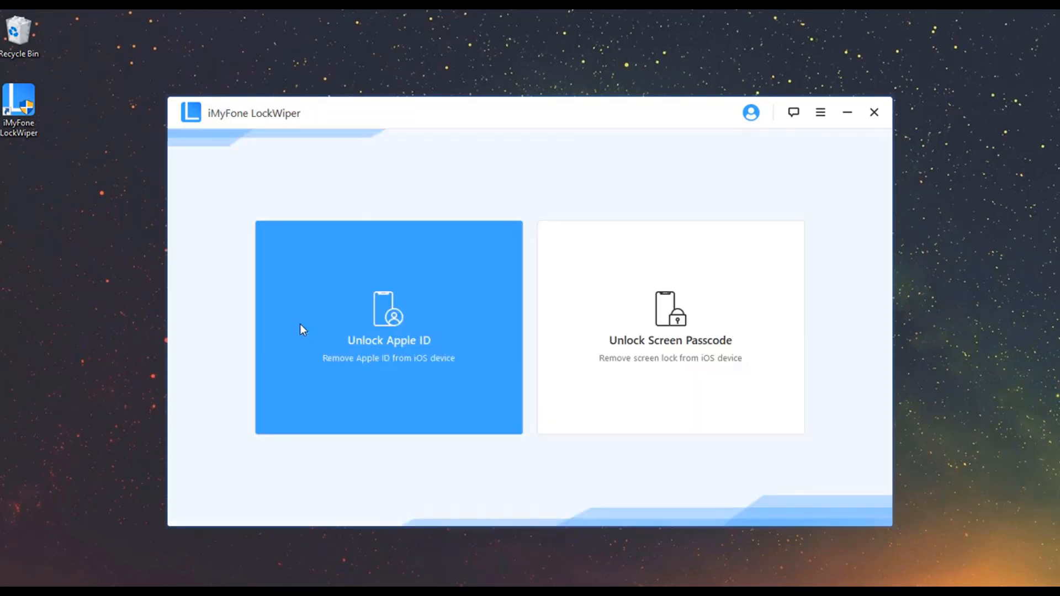